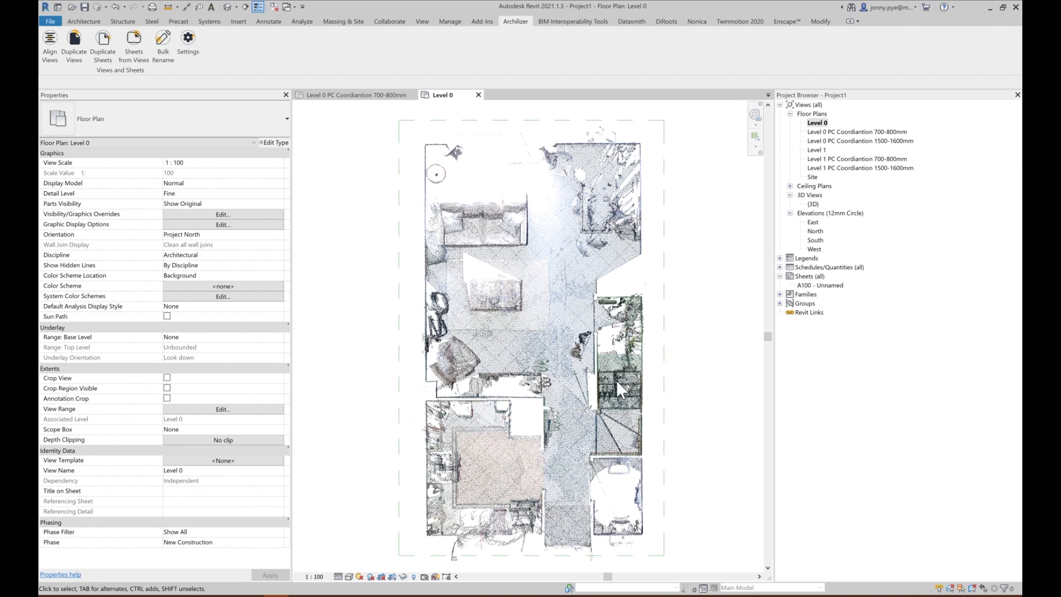
mouse_move(646, 323)
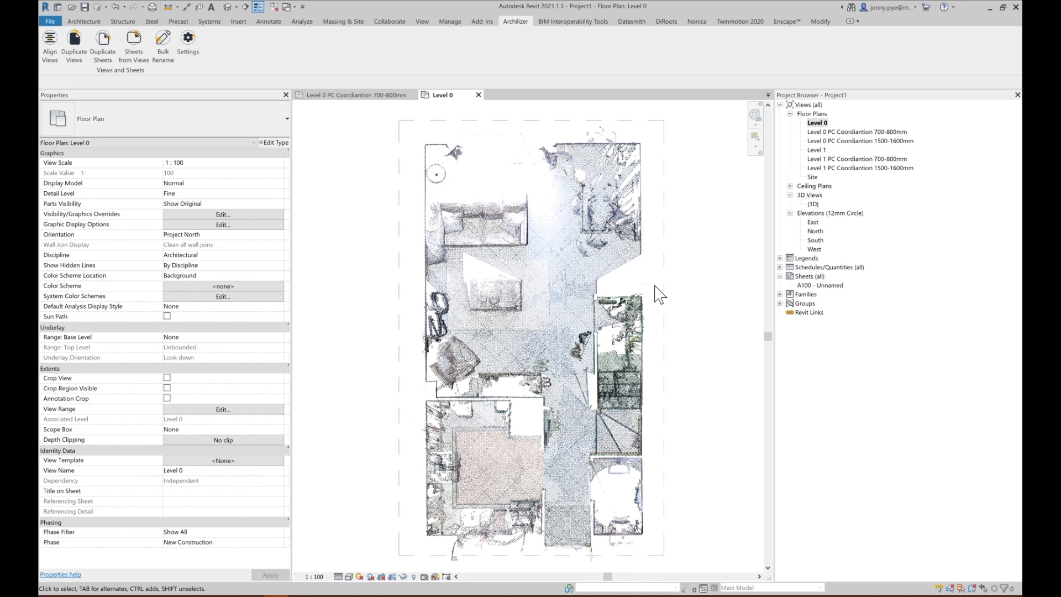
mouse_move(637, 297)
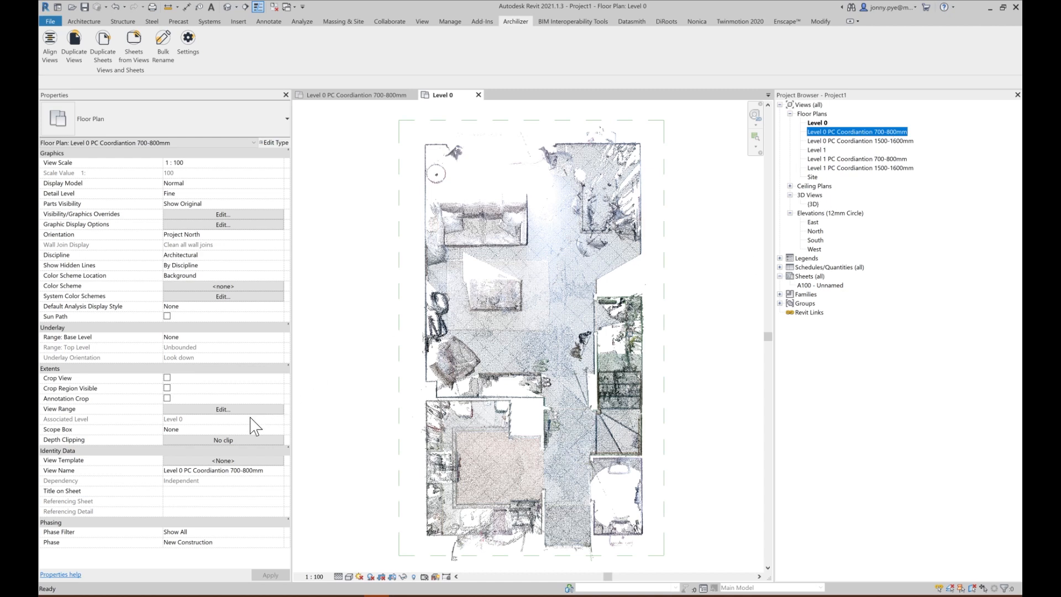
mouse_move(227, 468)
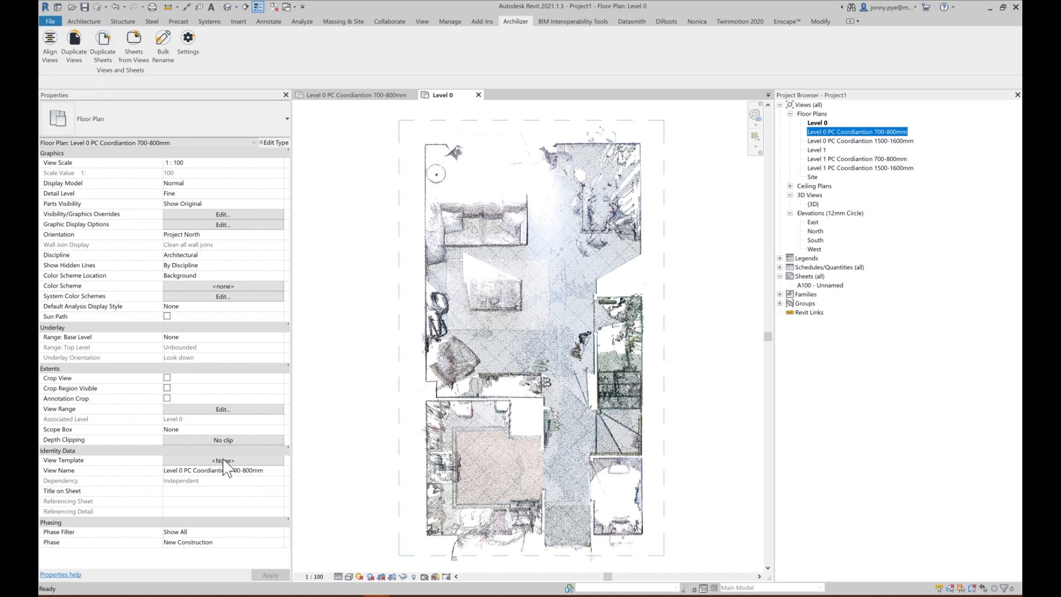
Step: Choose the PC Coordiantion 700-800mm view template and inspect its 800/750/700 view-range offsets
click(223, 459)
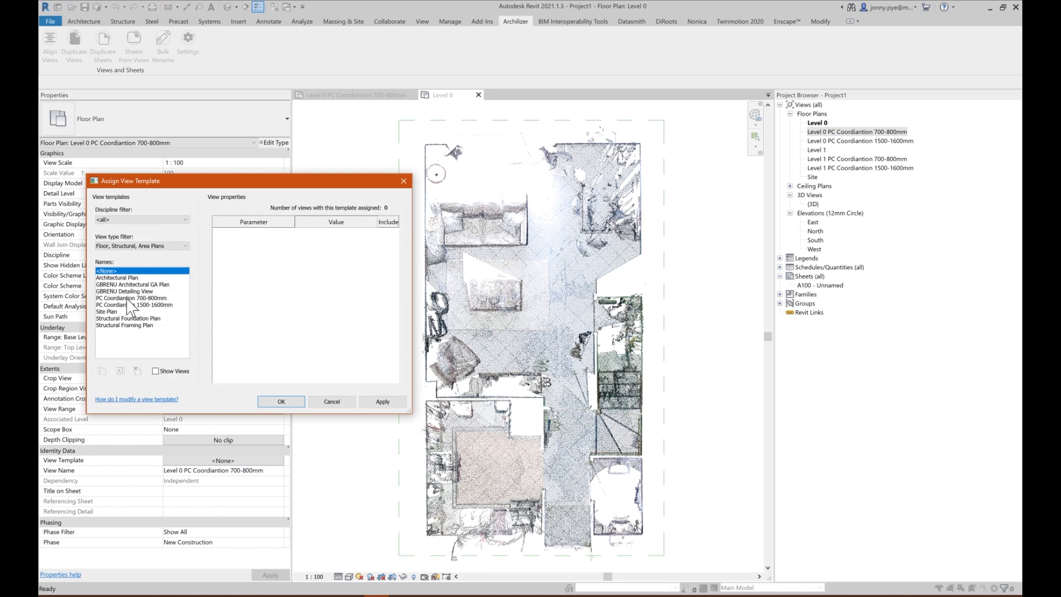
click(131, 297)
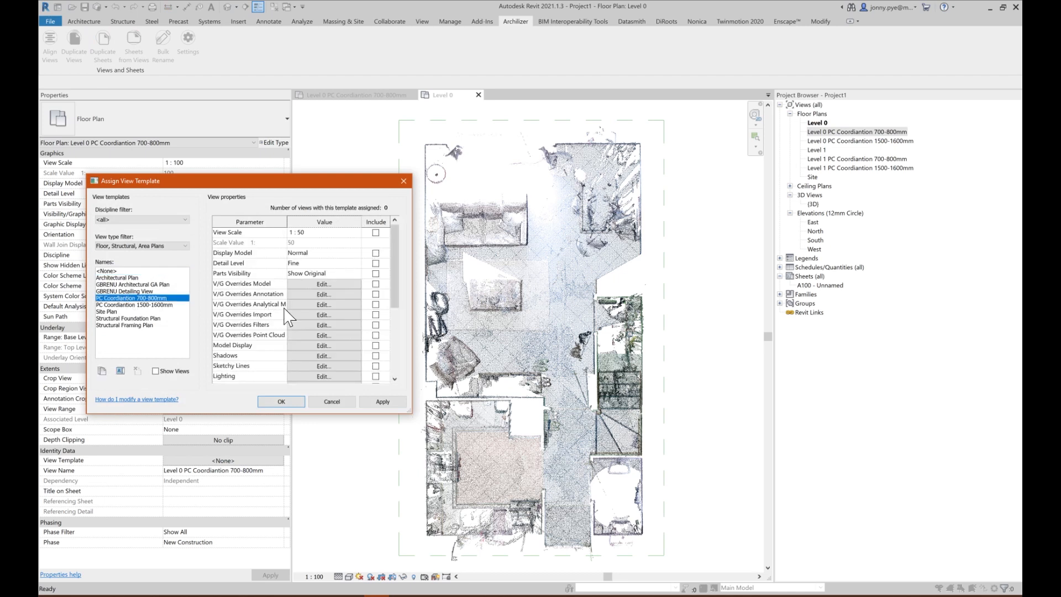
scroll(down, 3)
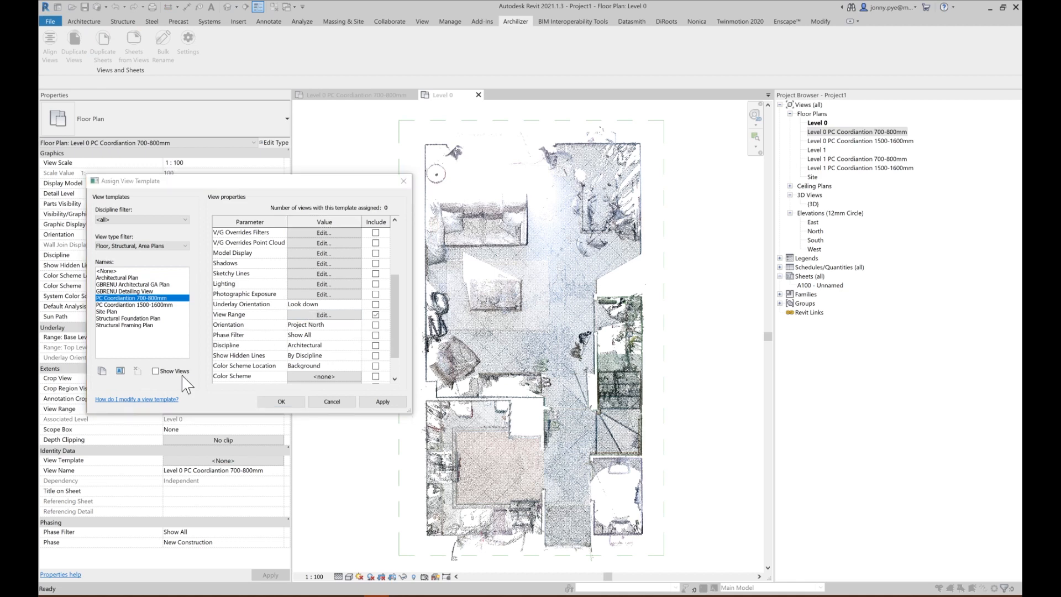
click(321, 314)
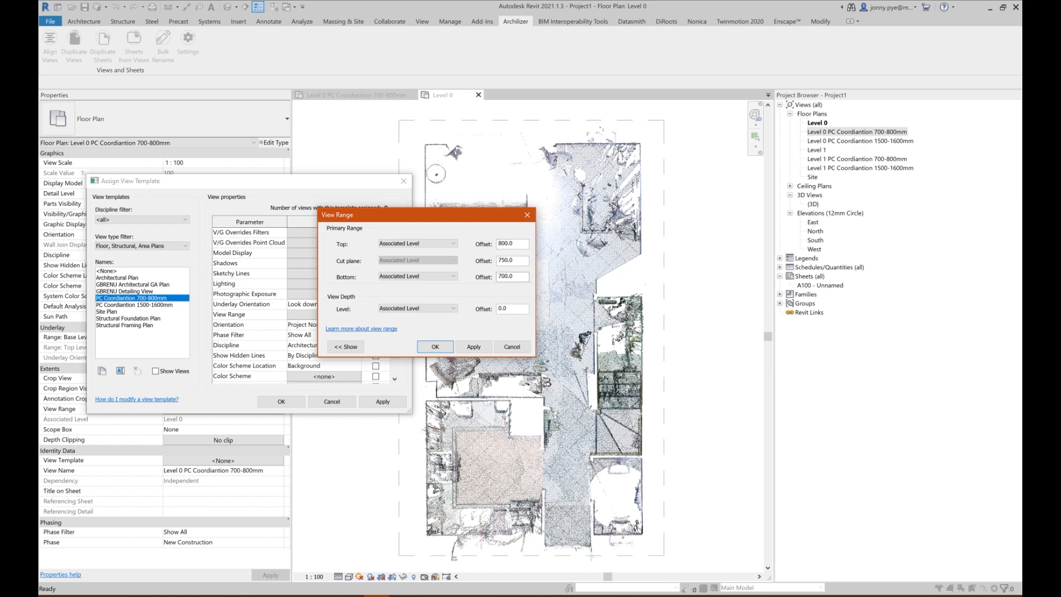
mouse_move(454, 338)
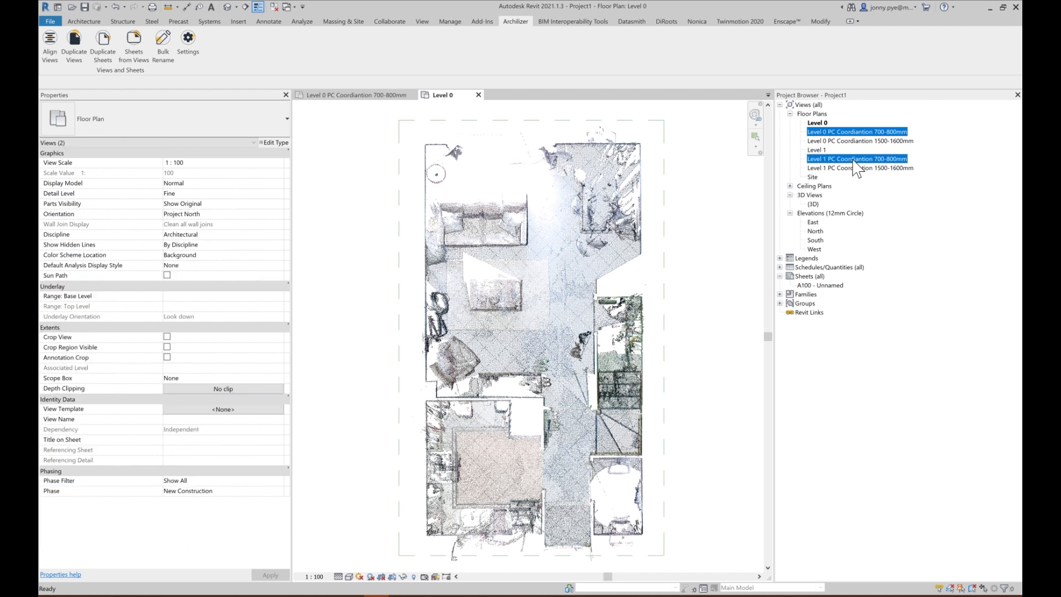
Step: Apply the 700-800mm template to both plans and view the sliced Level 0 and Level 1 plans
right_click(856, 158)
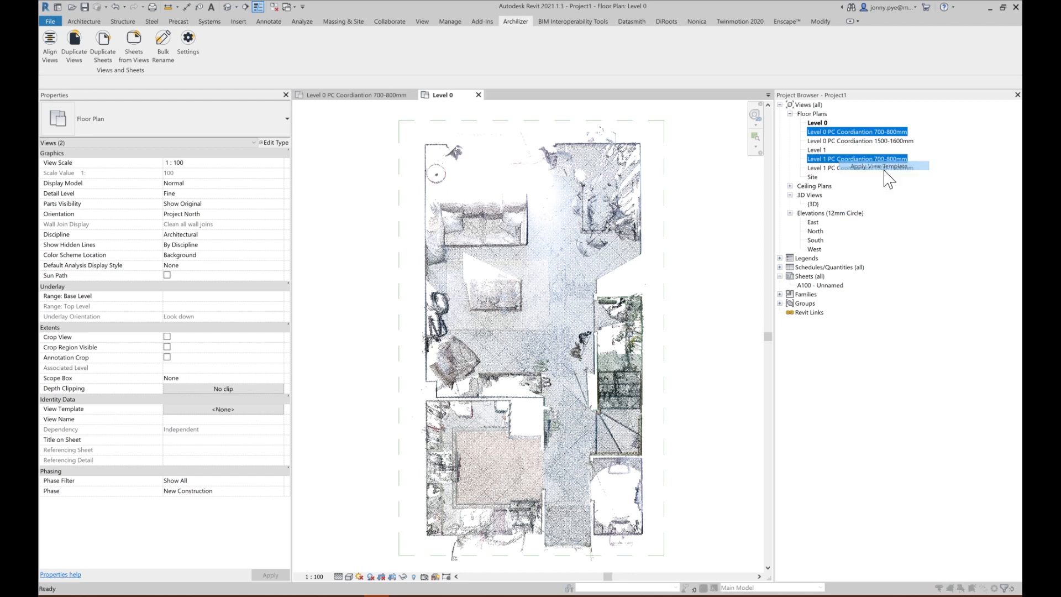
click(881, 167)
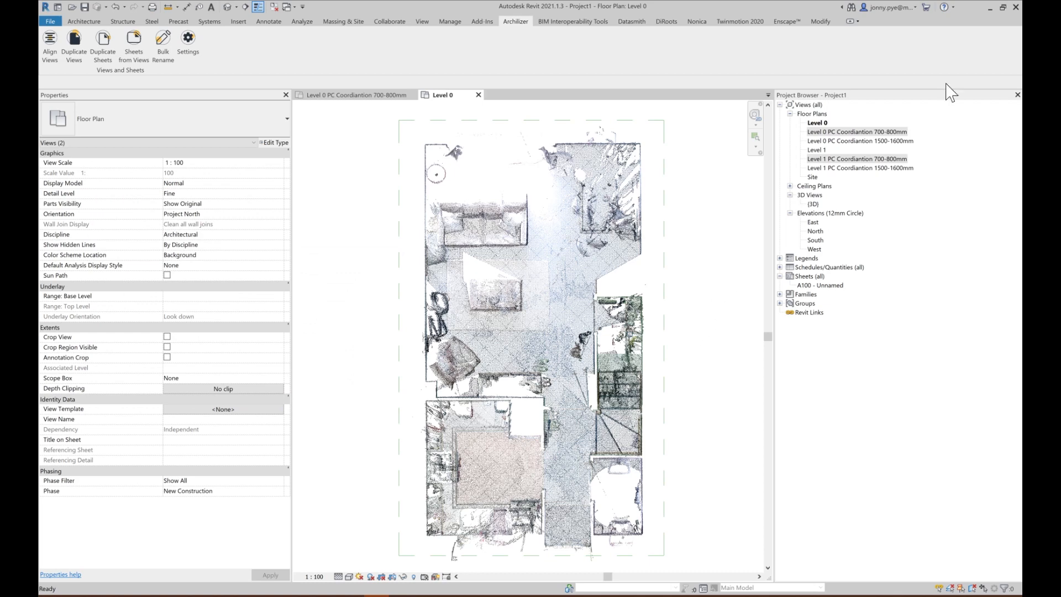
double_click(856, 131)
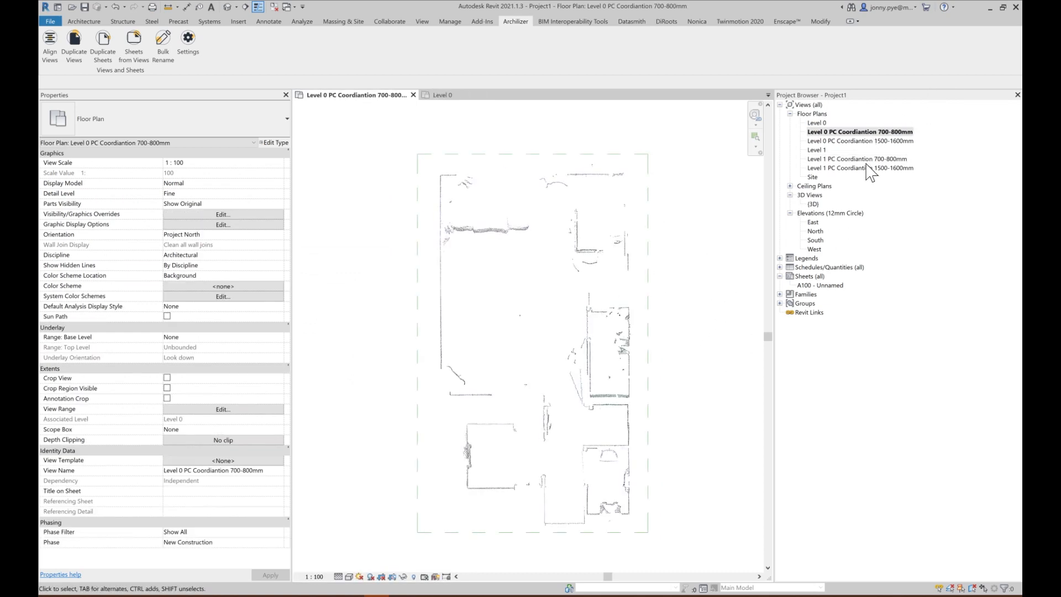
double_click(856, 158)
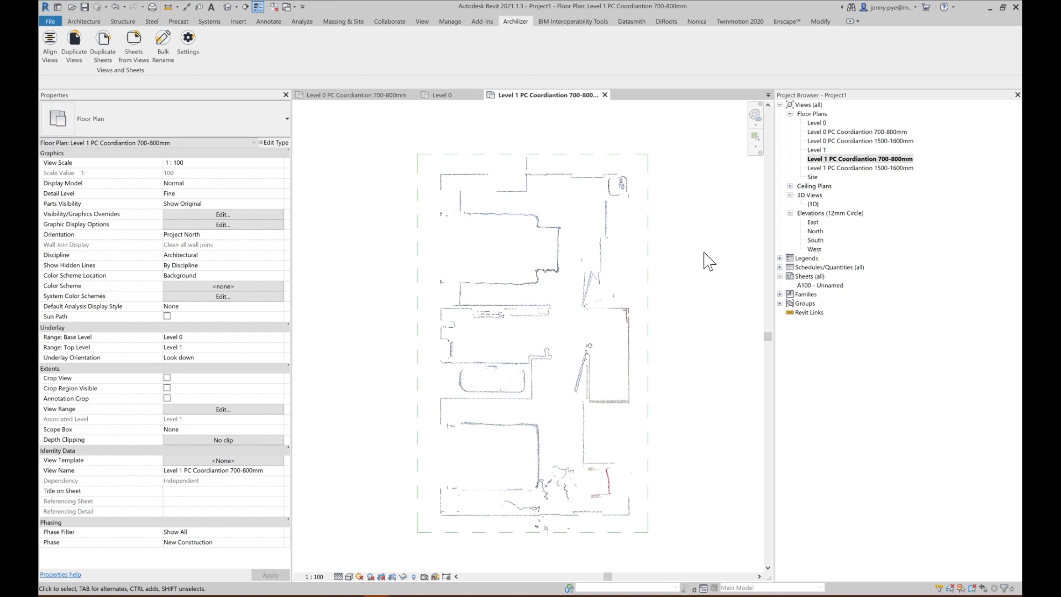
mouse_move(679, 174)
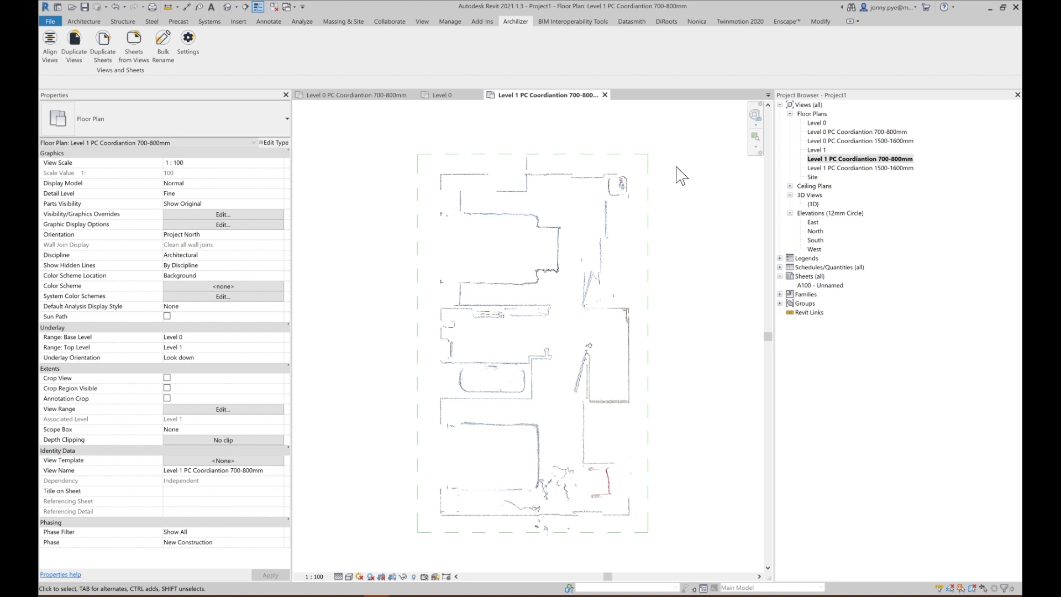
mouse_move(712, 193)
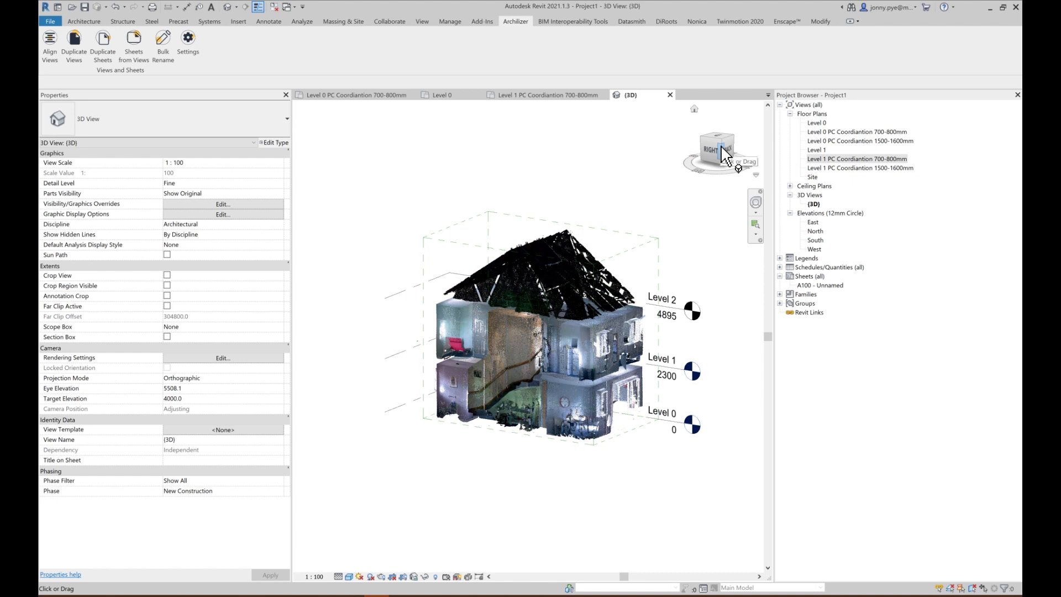
Step: Orient the 3D view to the Level 1 PC Coordiantion 700-800mm floor plan slice
right_click(719, 150)
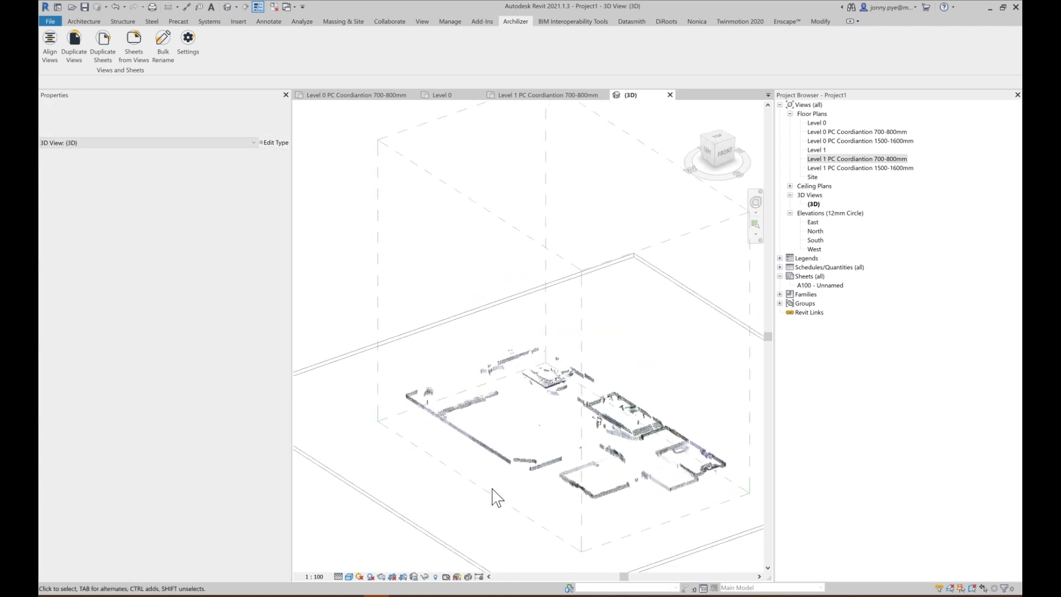
click(474, 405)
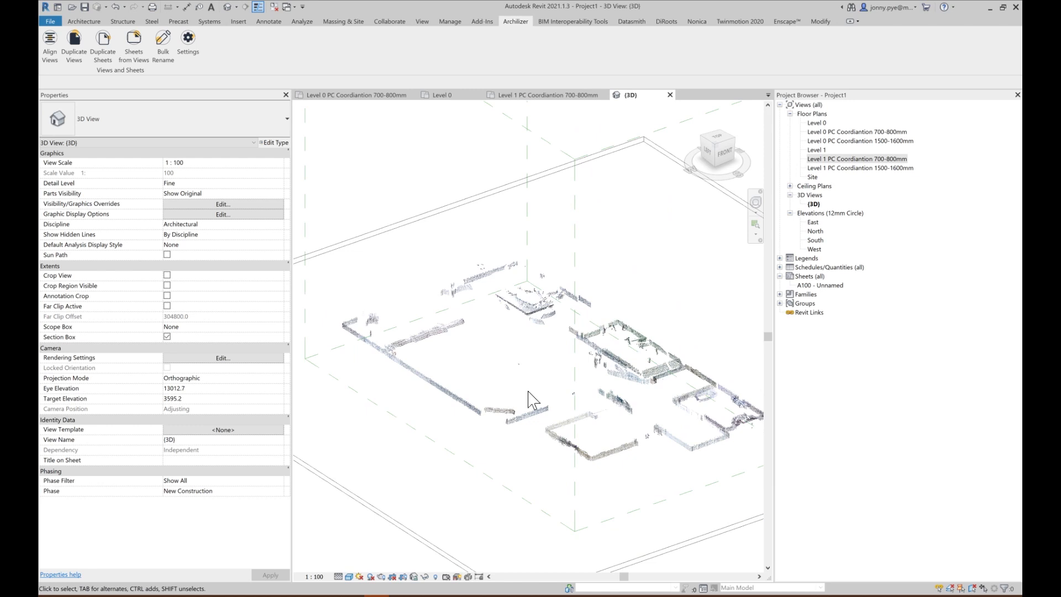
mouse_move(899, 139)
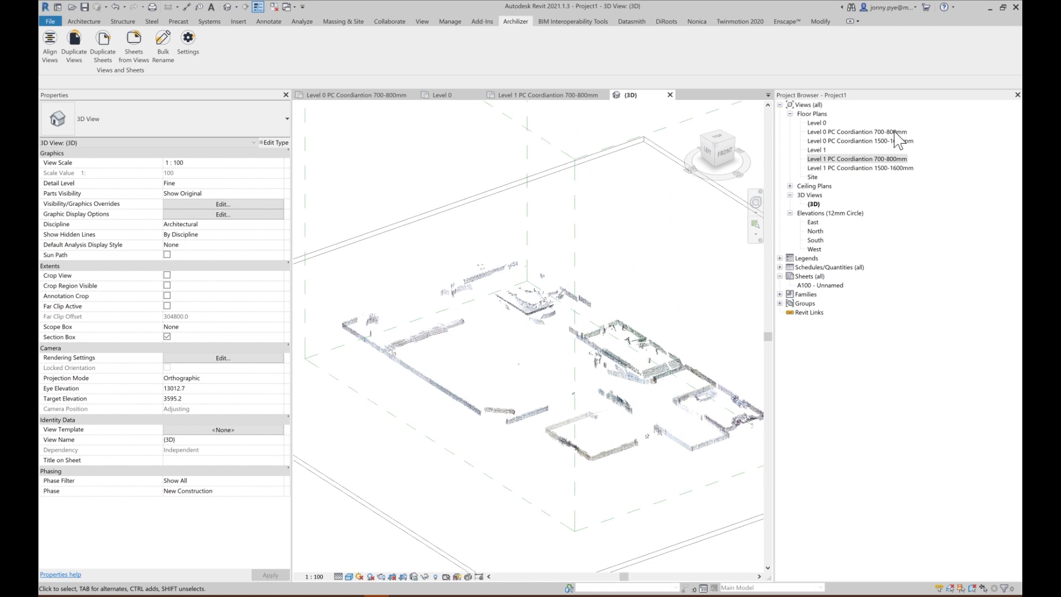
Step: Apply the PC Coordiantion 1500-1600mm template to both plans and view the sliced Level 0 plan
right_click(859, 168)
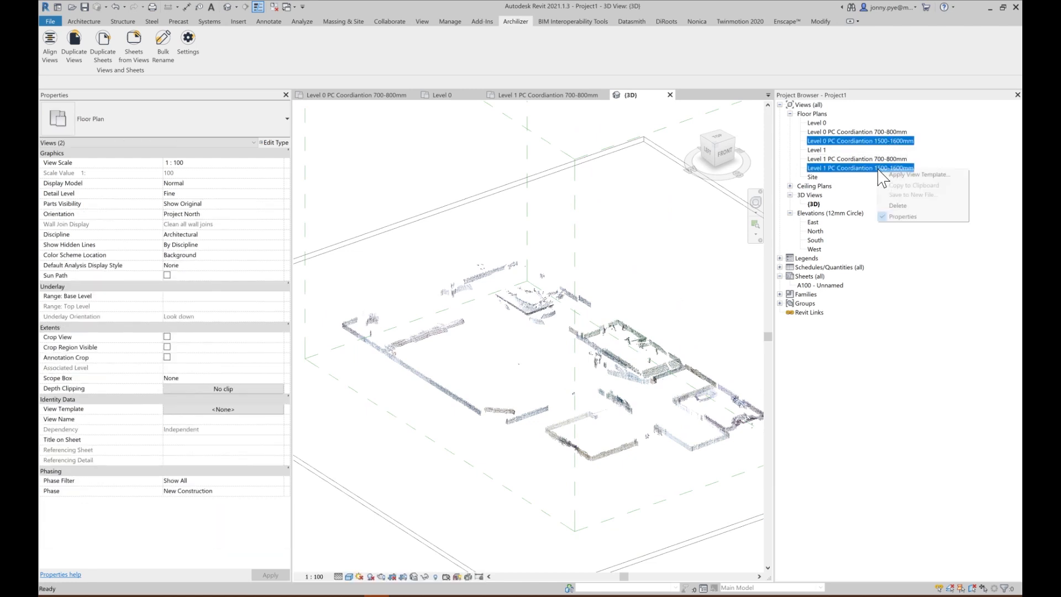
click(918, 173)
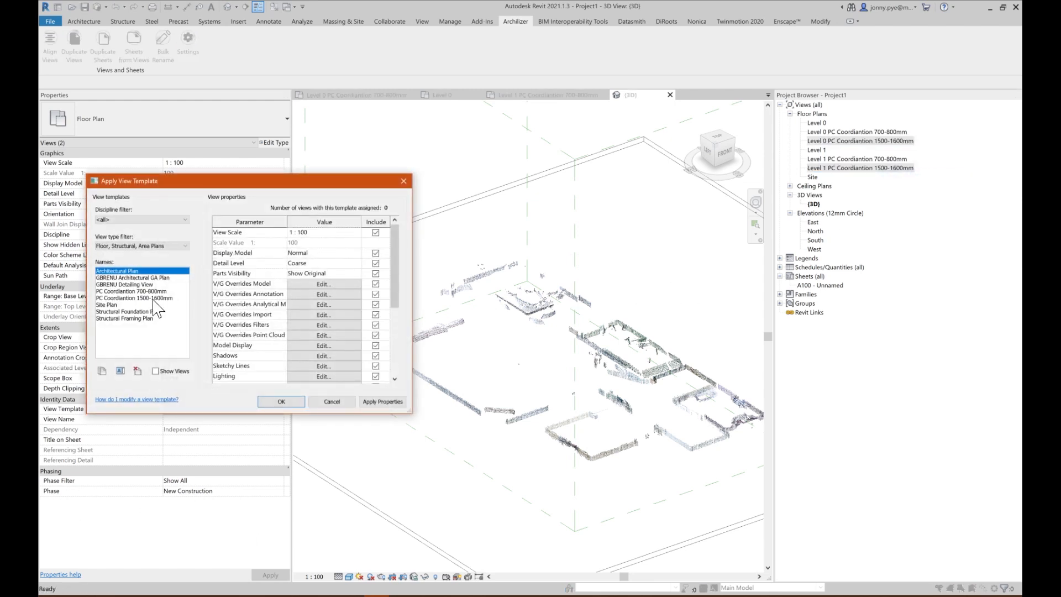
click(134, 297)
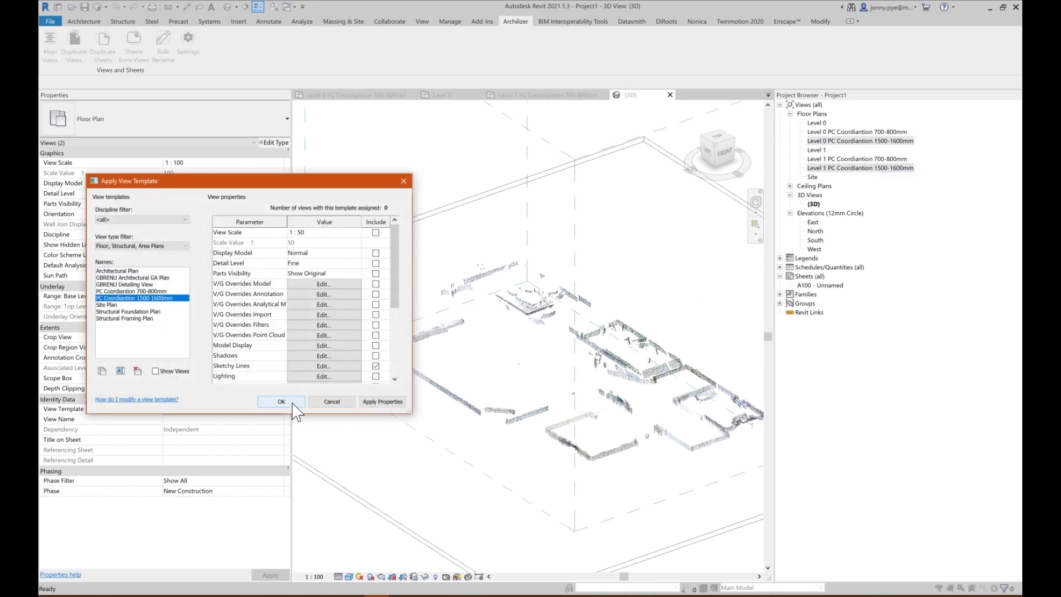
click(279, 401)
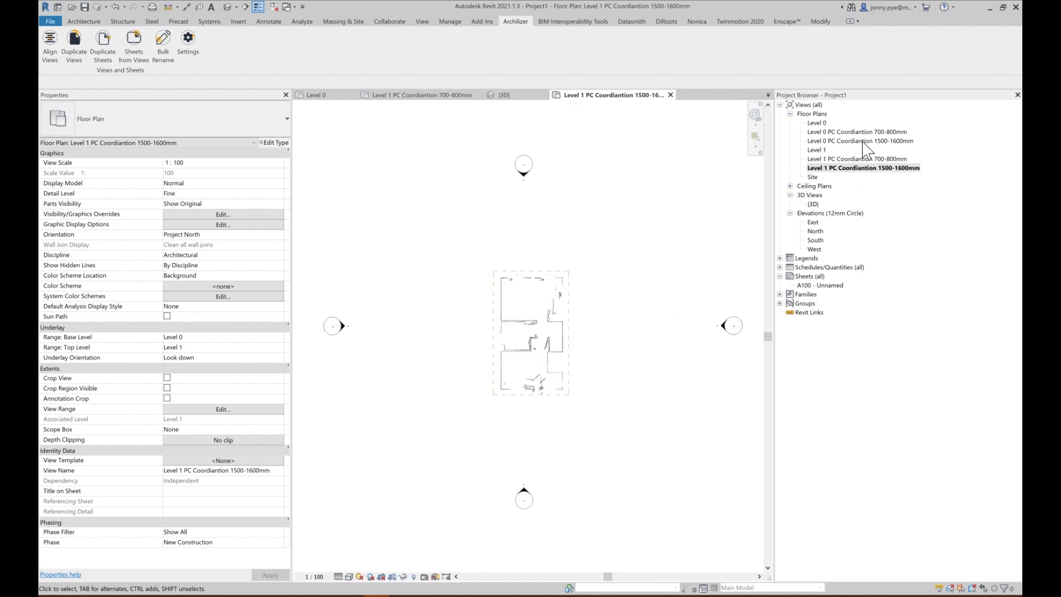
double_click(863, 140)
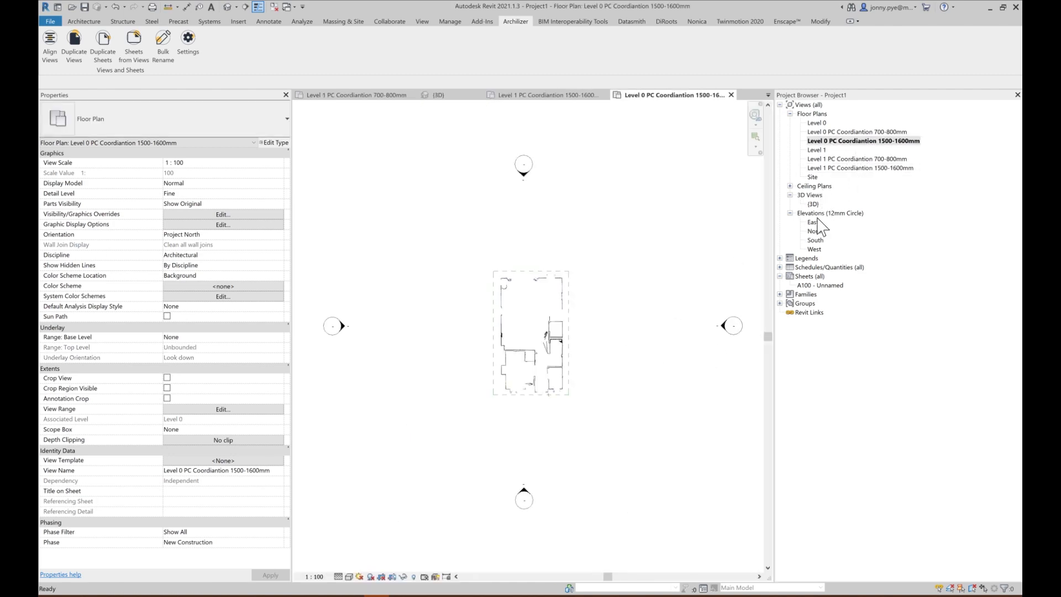
Step: View the East elevation showing the point cloud across Levels 0, 1 and 2
double_click(812, 222)
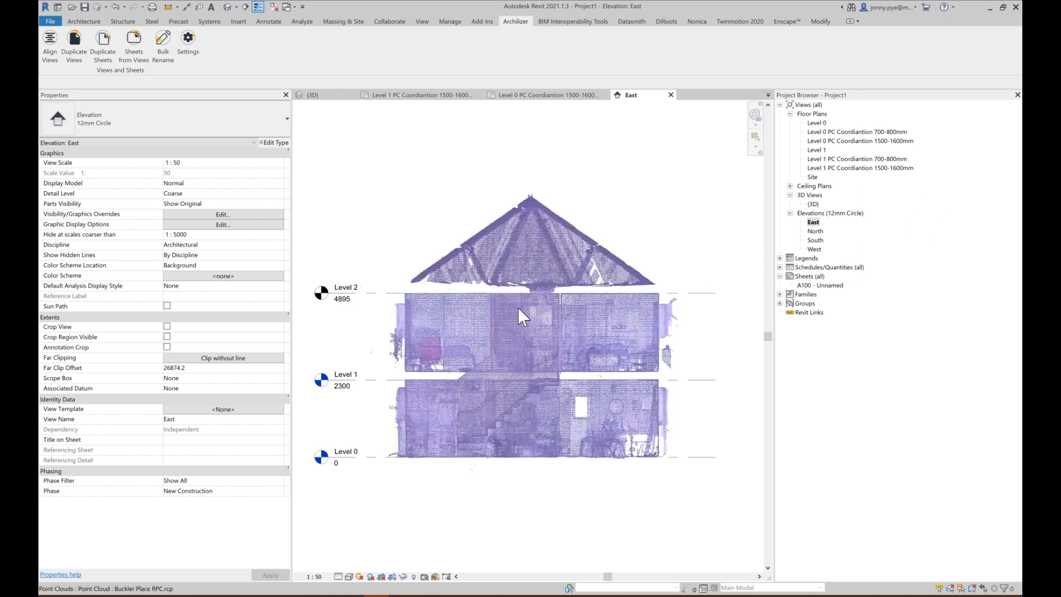
mouse_move(578, 352)
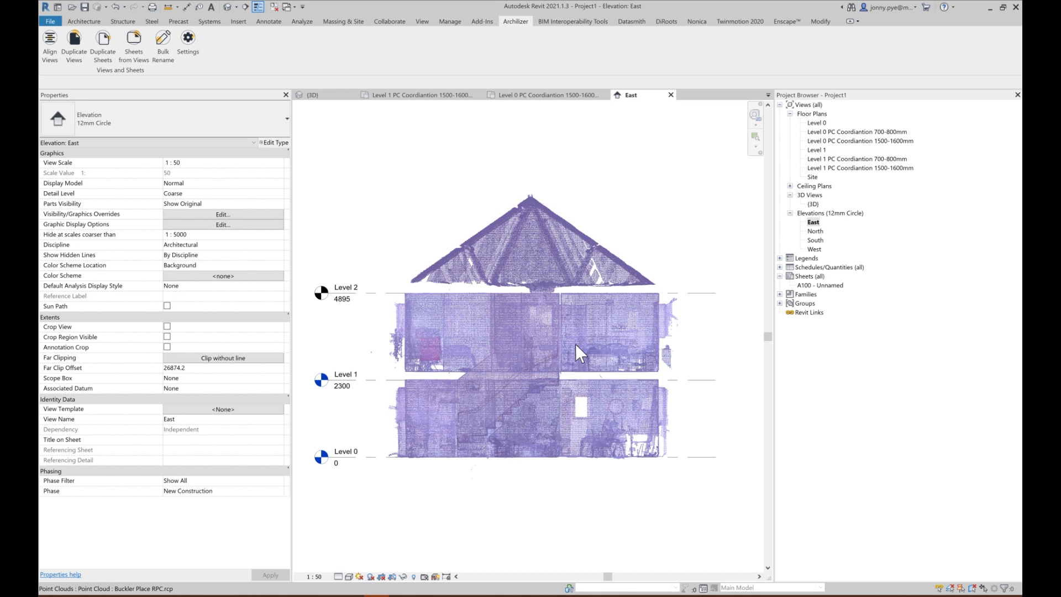